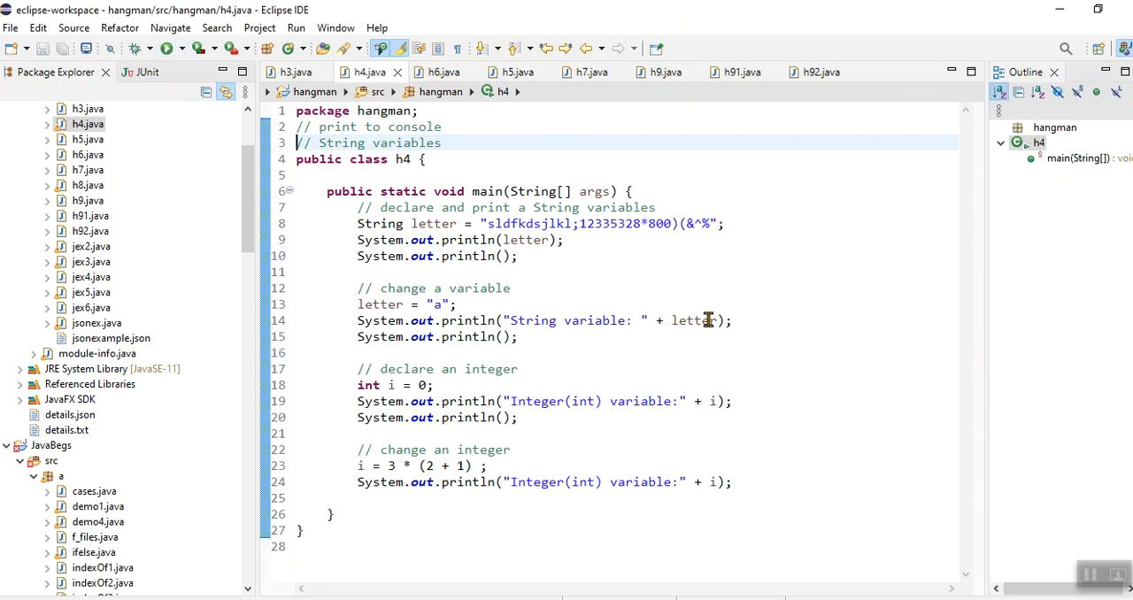
mouse_move(707, 319)
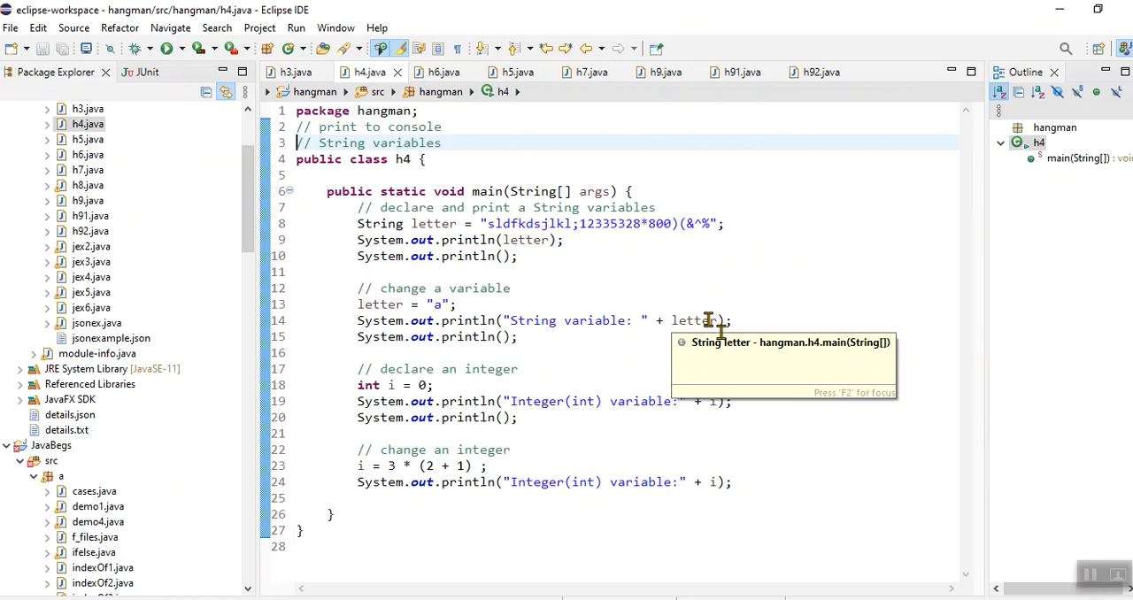
mouse_move(537, 248)
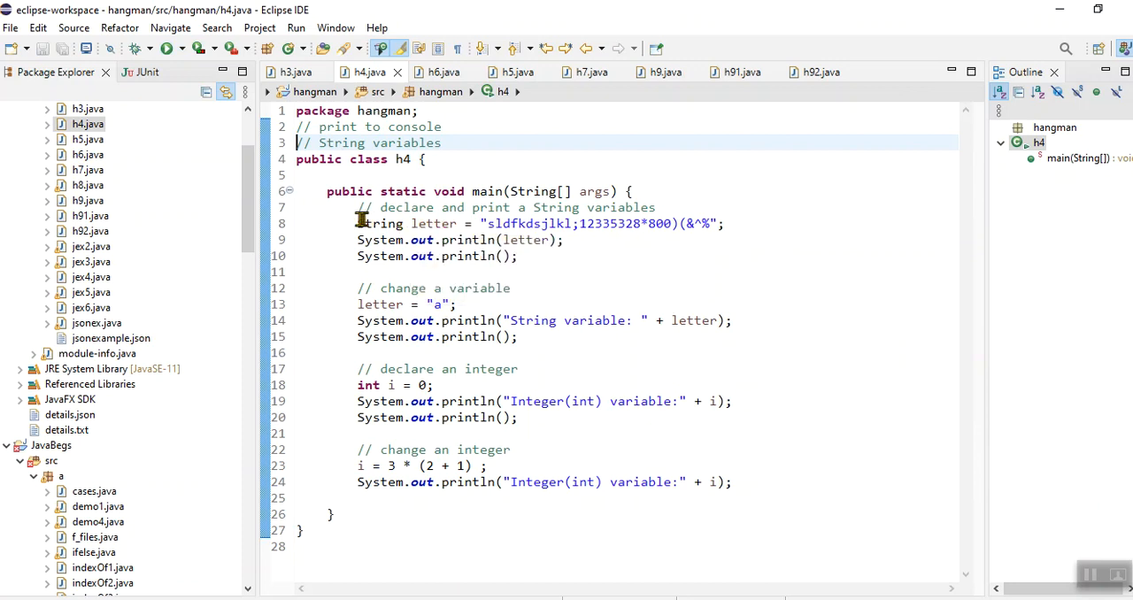
mouse_move(719, 223)
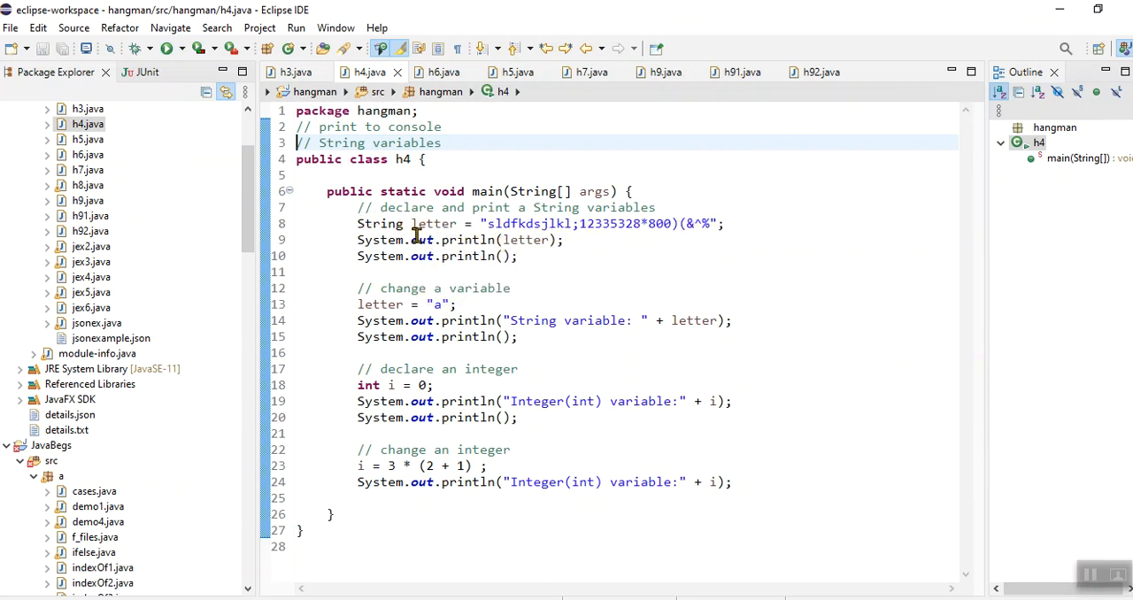
- Replace the long string literal assigned to letter on line 8 with "123"
double_click(434, 223)
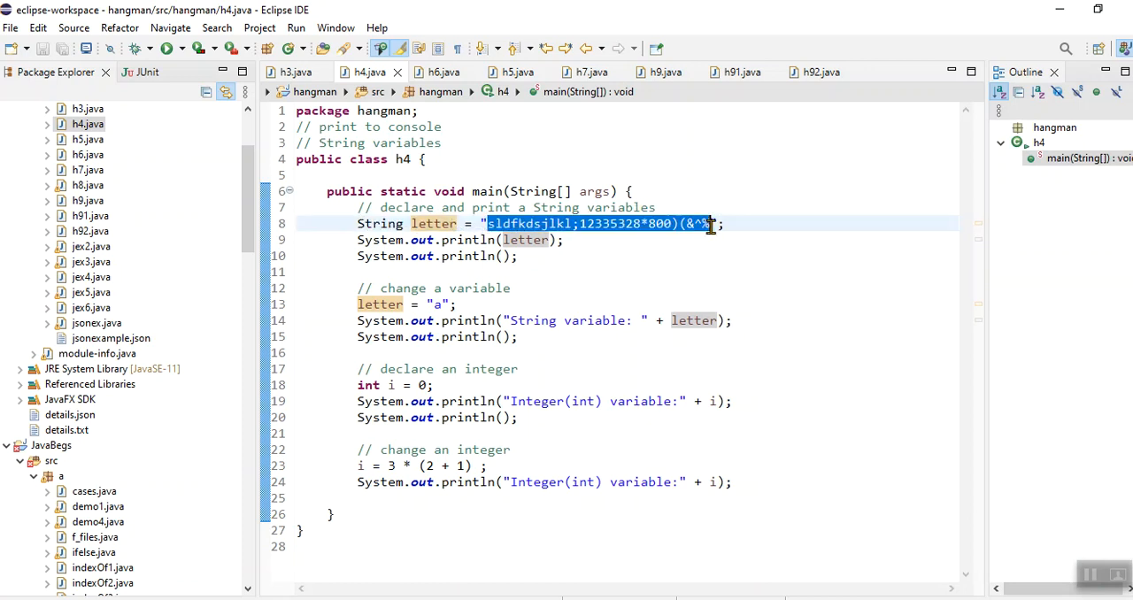
mouse_move(995, 294)
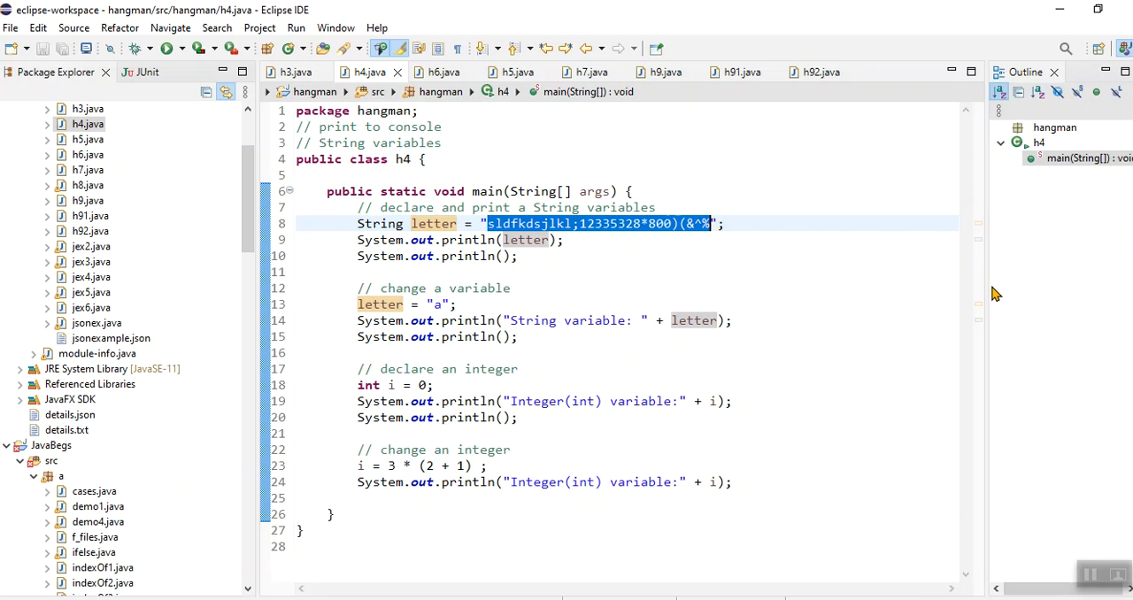
left_click(575, 223)
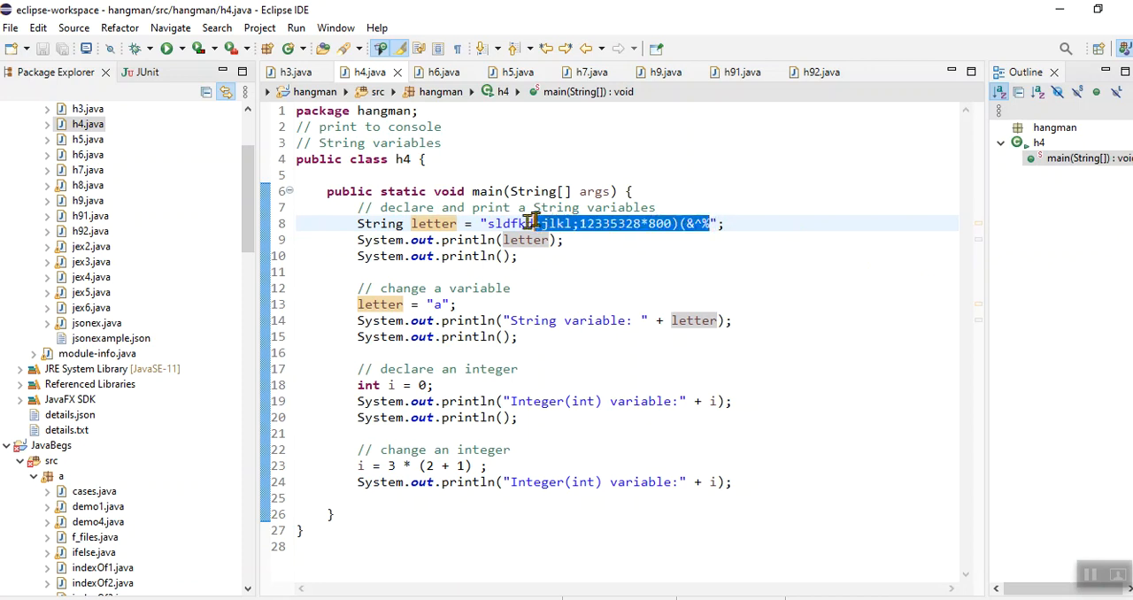
type("String letter = \"Sarah\";")
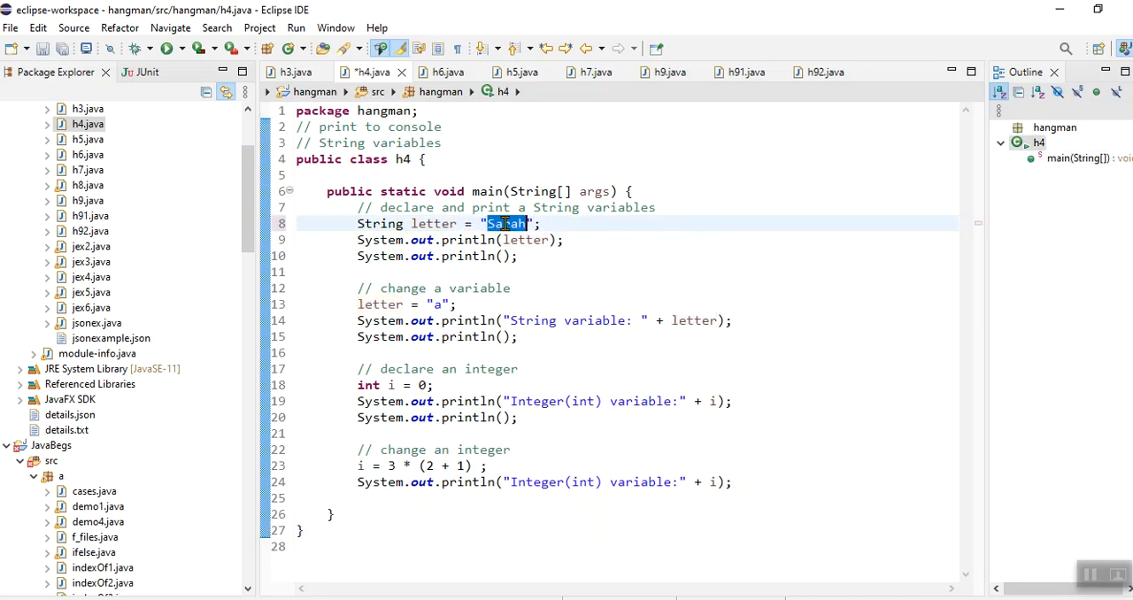
type("123")
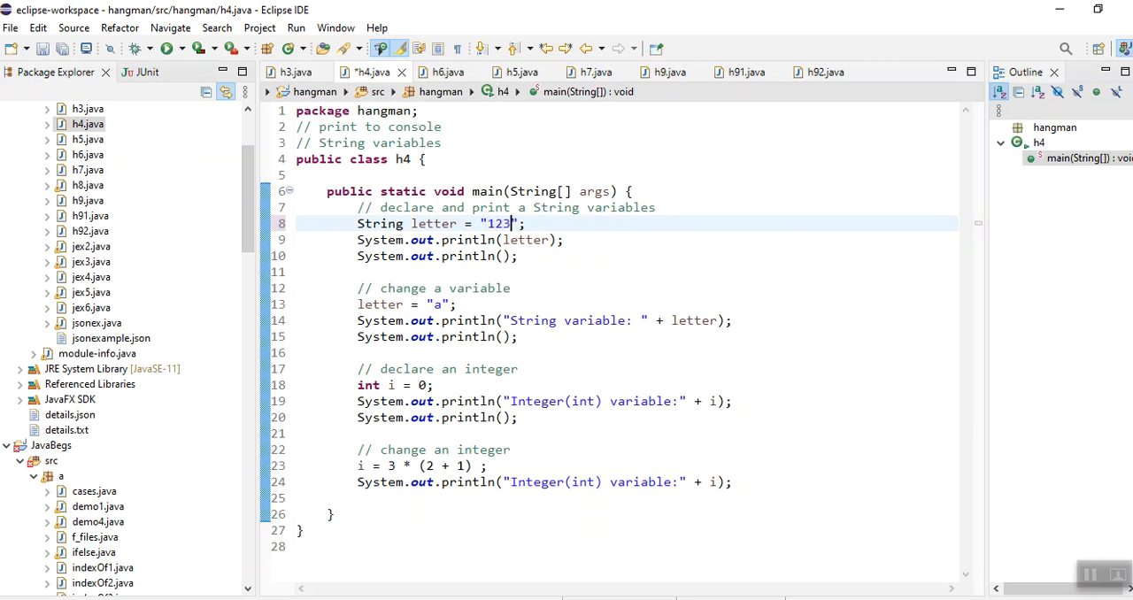
type("ahUi")
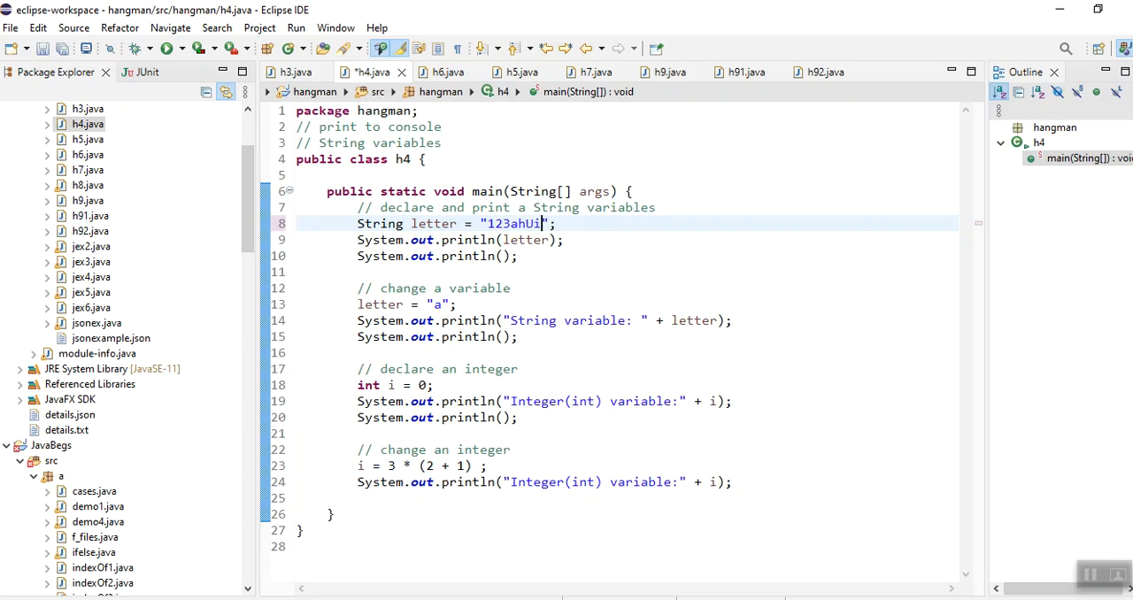
type("()")
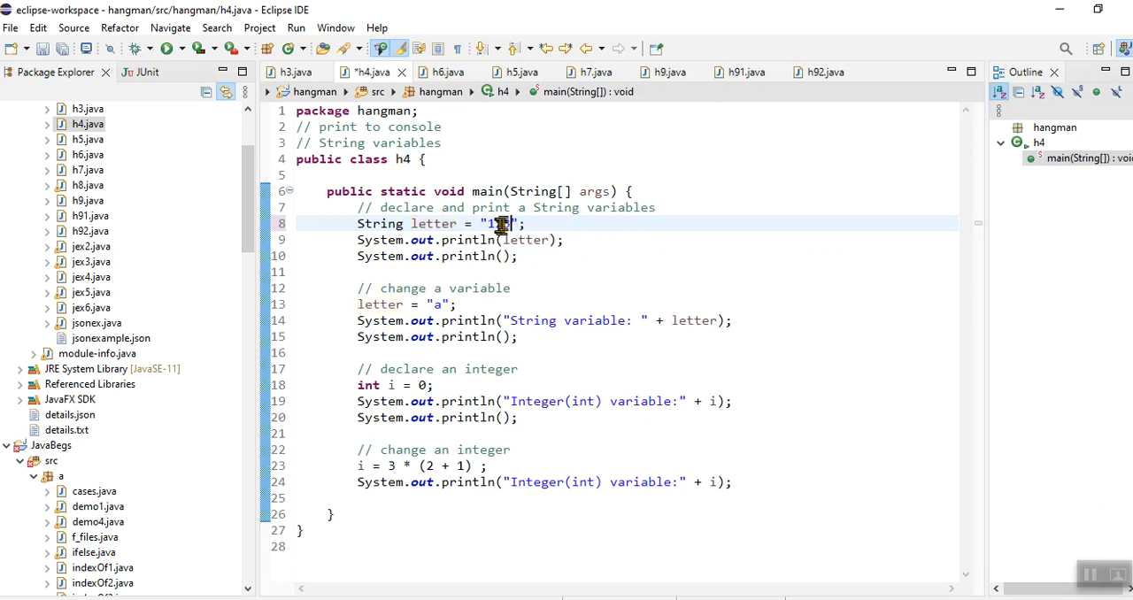
type("23")
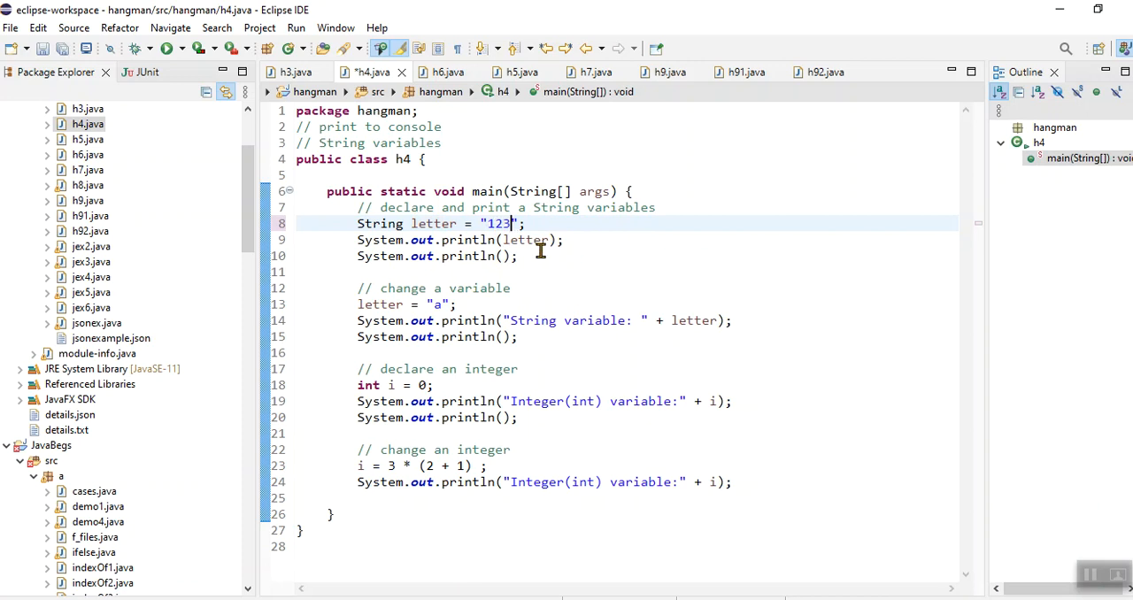
mouse_move(531, 241)
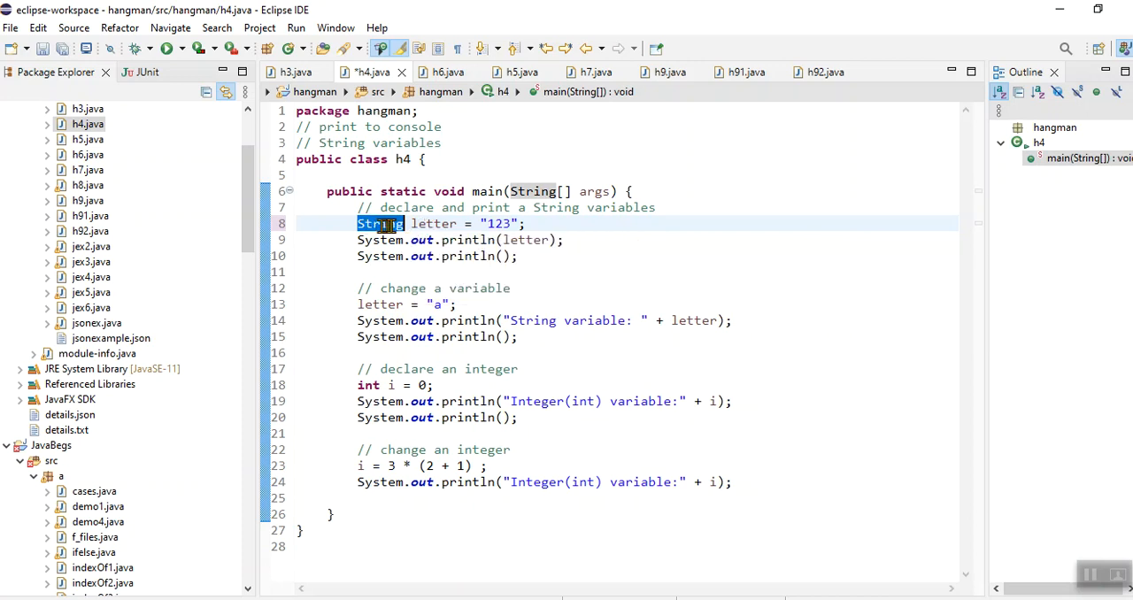
left_click(531, 223)
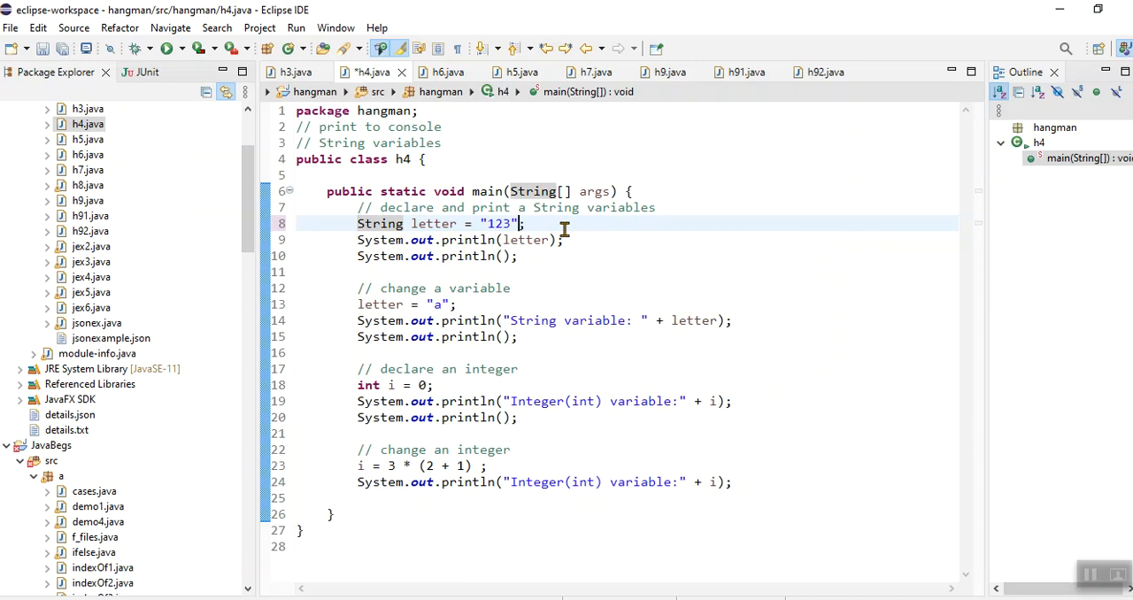
double_click(498, 223)
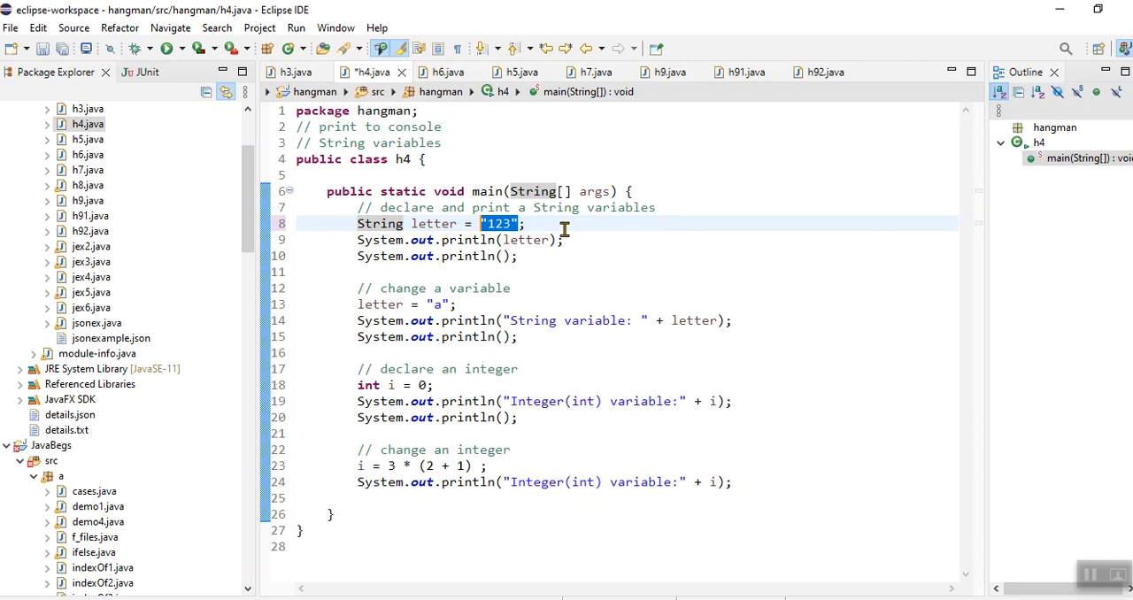
mouse_move(532, 224)
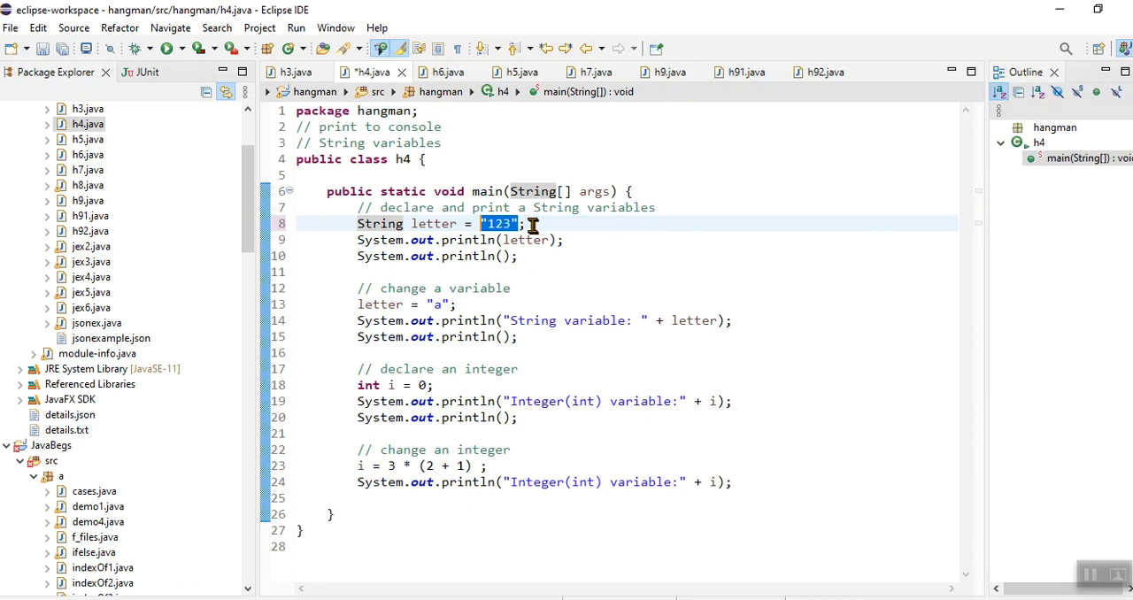
left_click(512, 223)
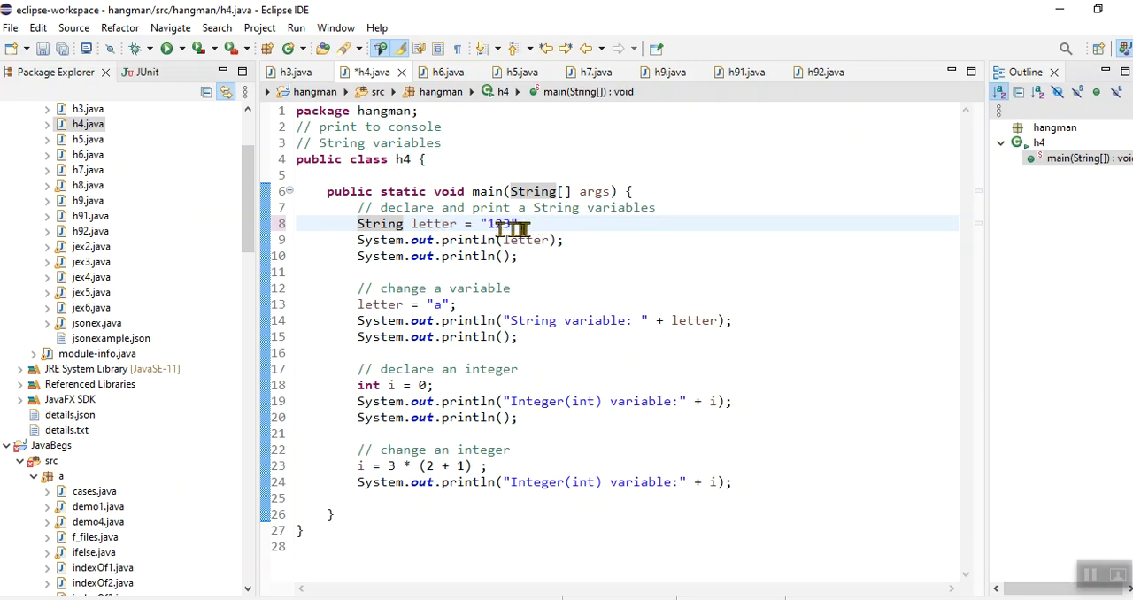
triple_click(439, 224)
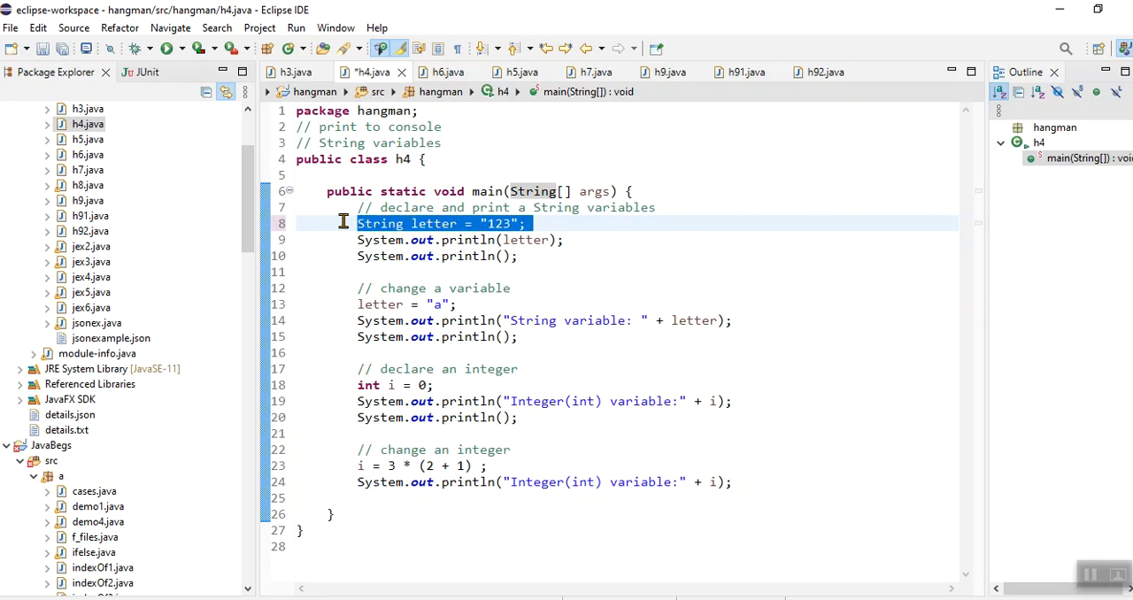
double_click(433, 223)
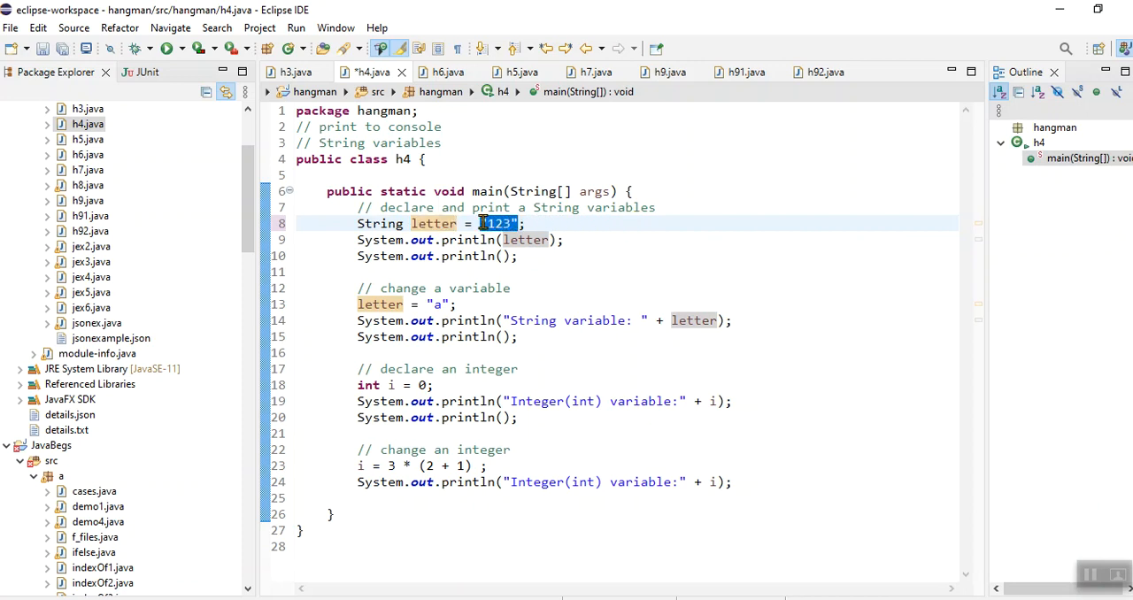
mouse_move(443, 223)
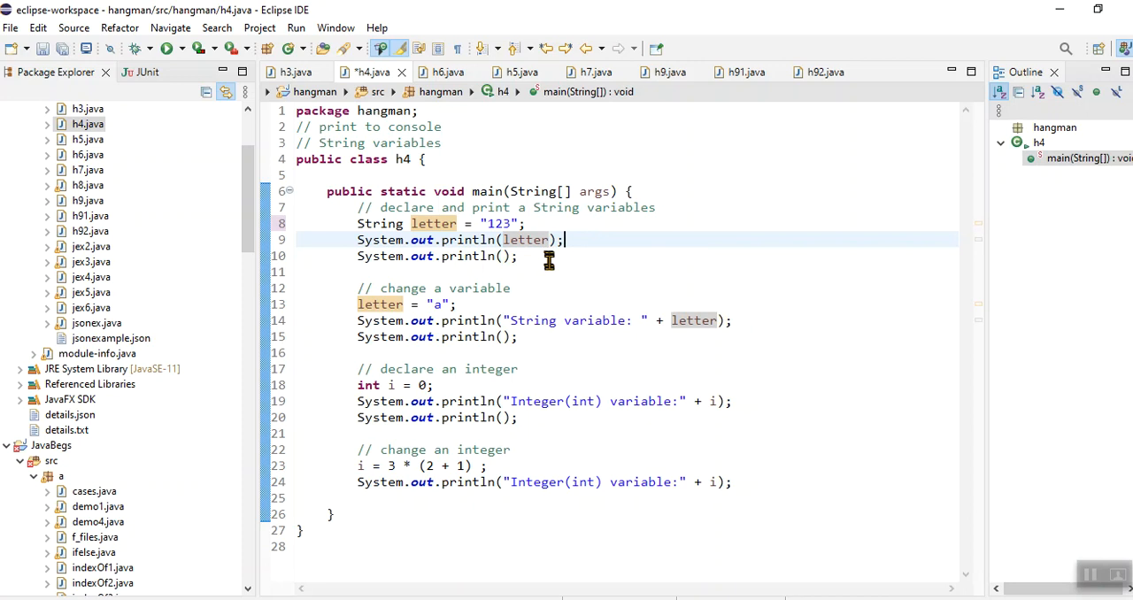
mouse_move(409, 304)
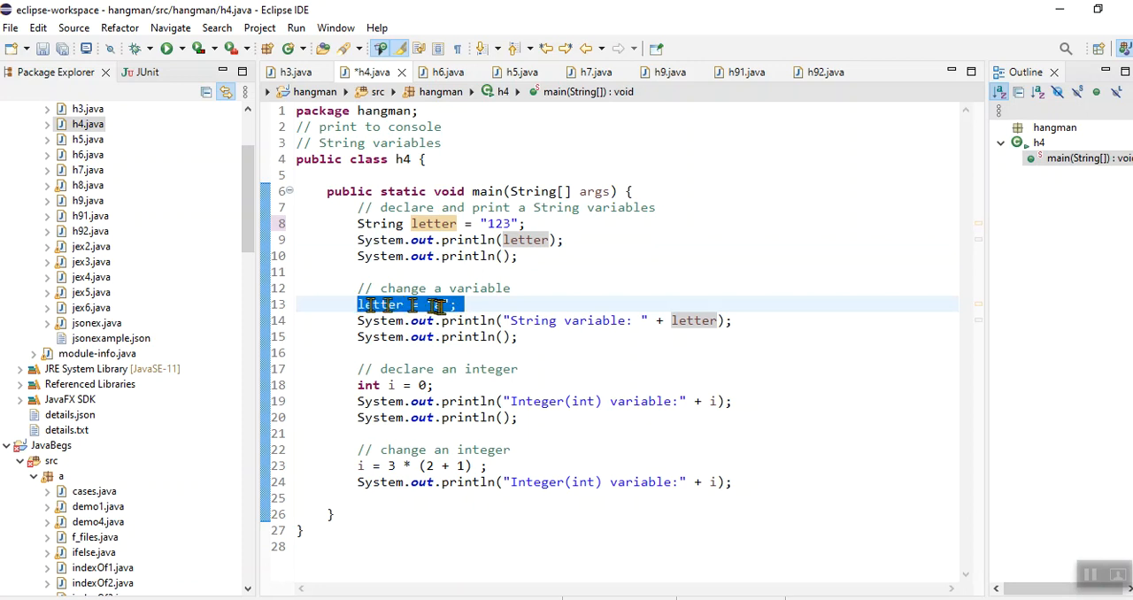
type("letter = \"a\";")
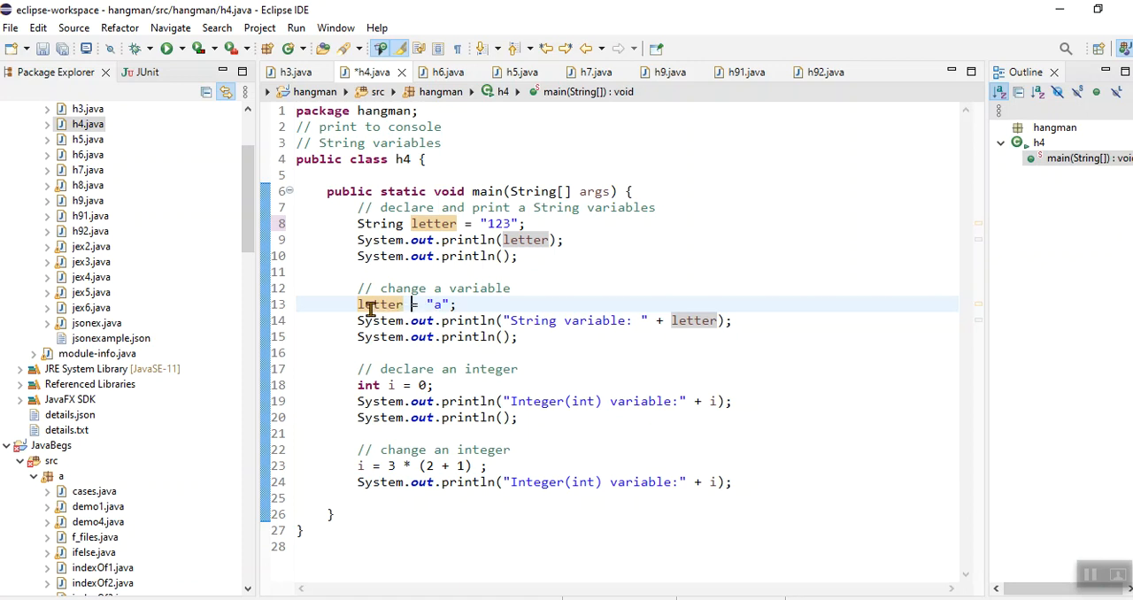
double_click(379, 304)
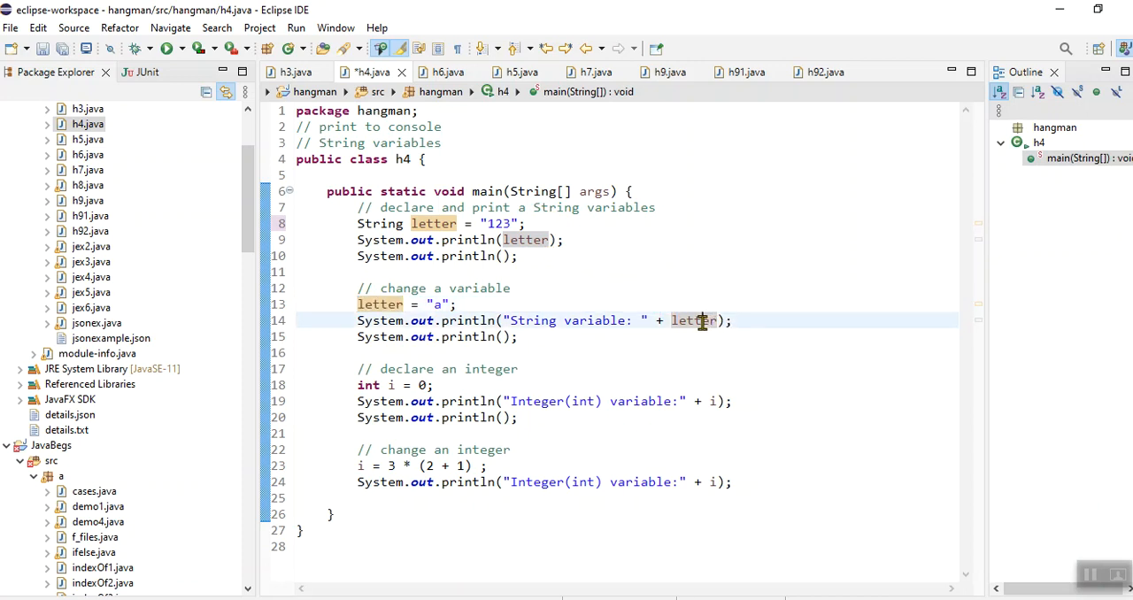
double_click(694, 321)
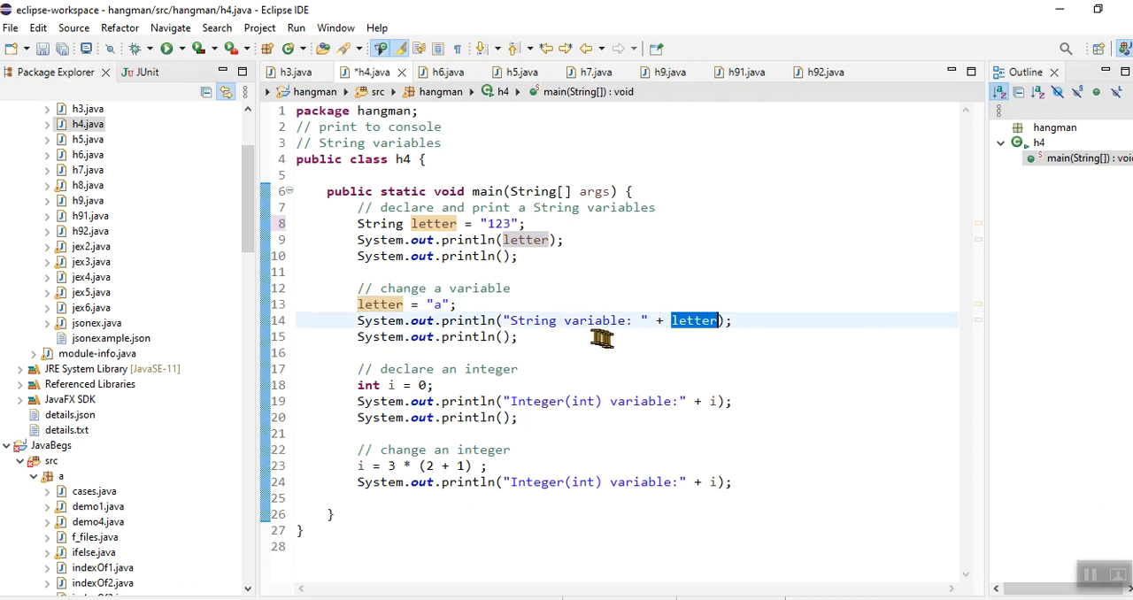
mouse_move(648, 321)
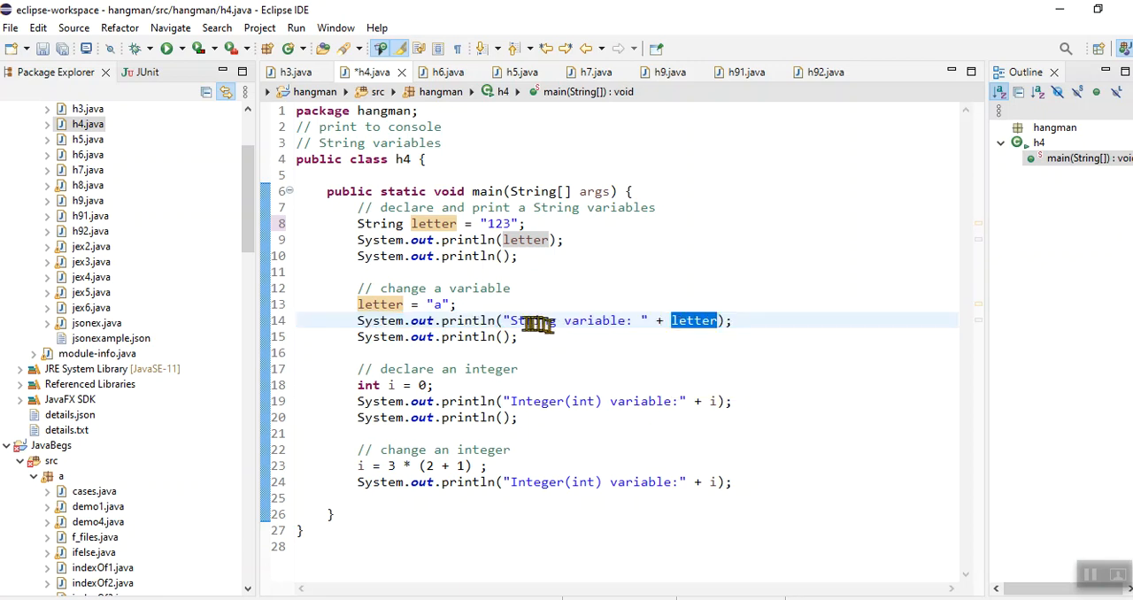
mouse_move(566, 320)
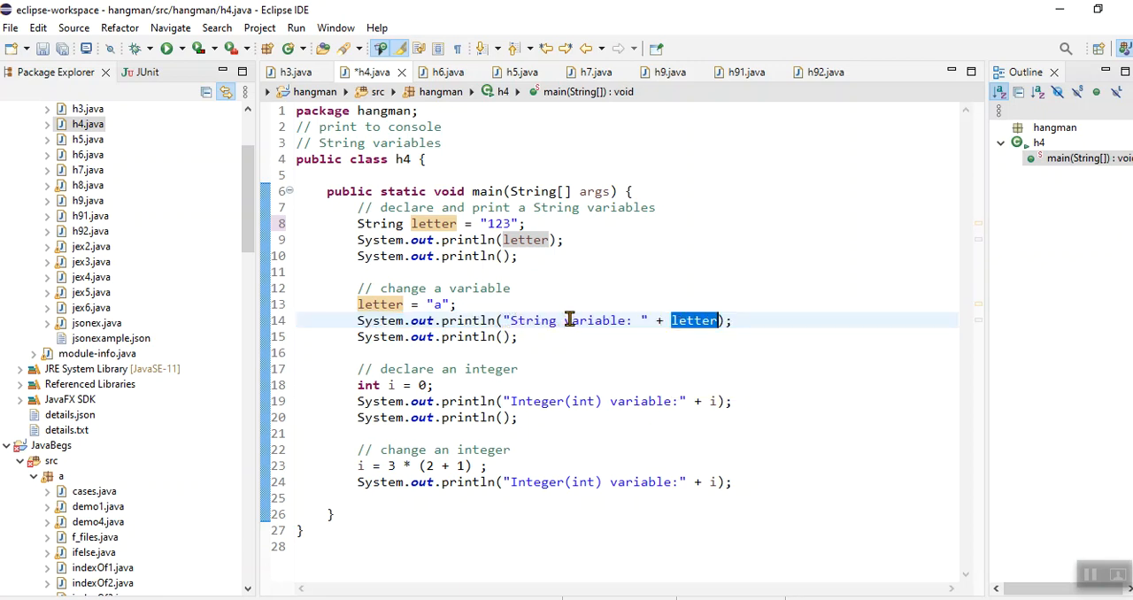
mouse_move(641, 319)
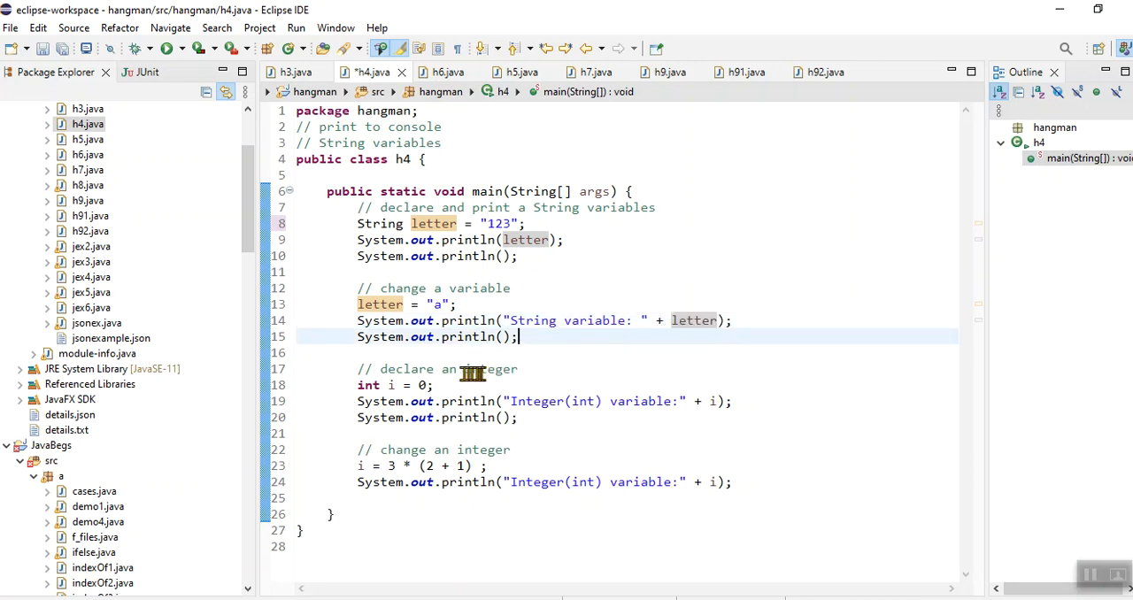
left_click(434, 386)
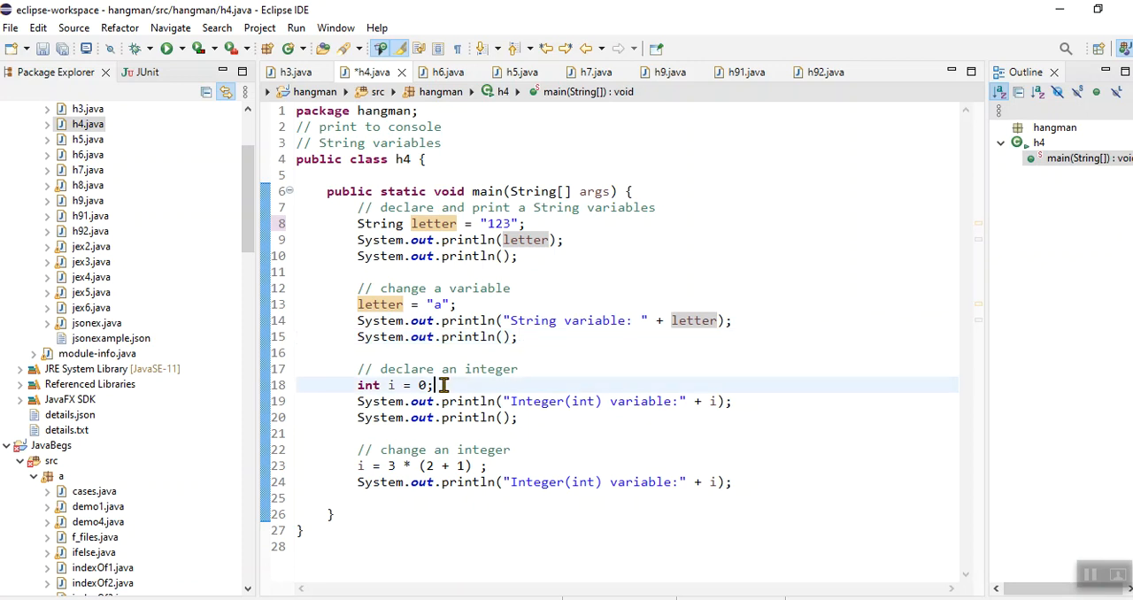
mouse_move(397, 386)
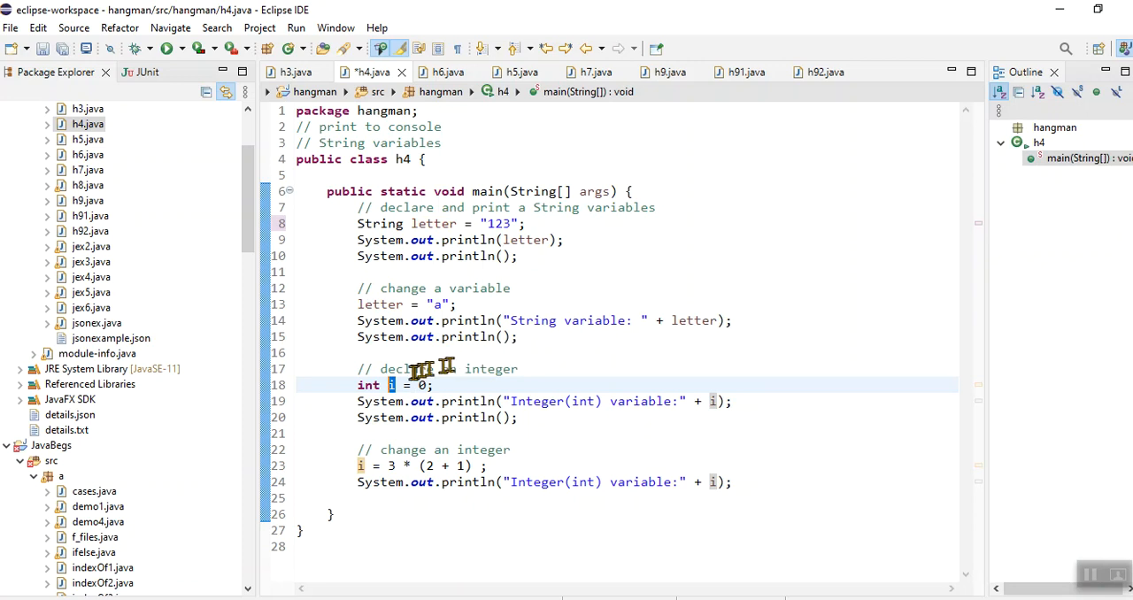
double_click(369, 386)
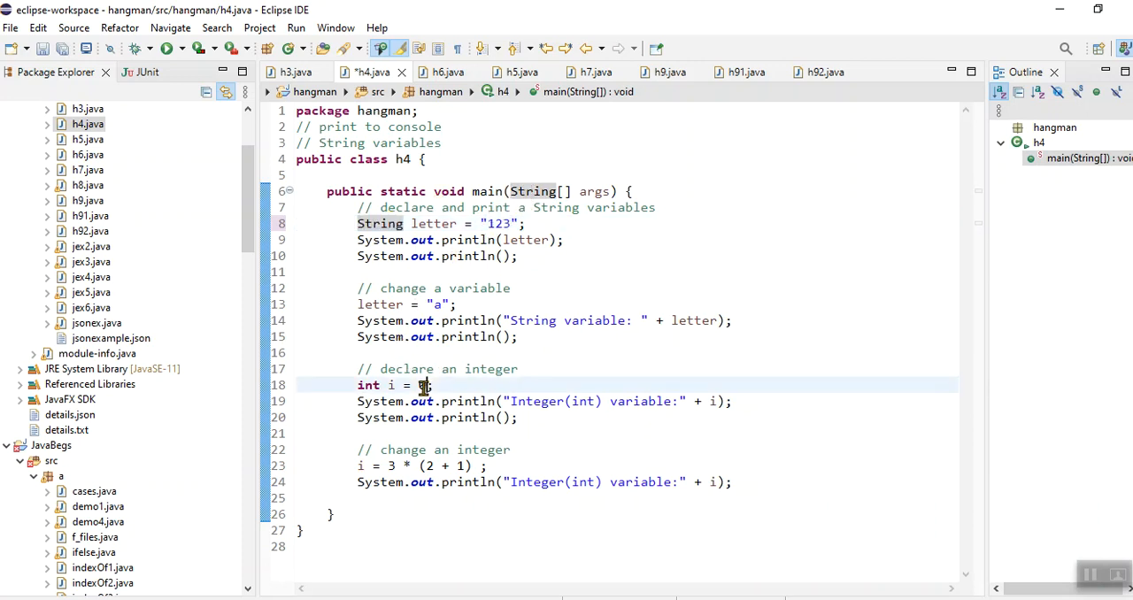
type("0")
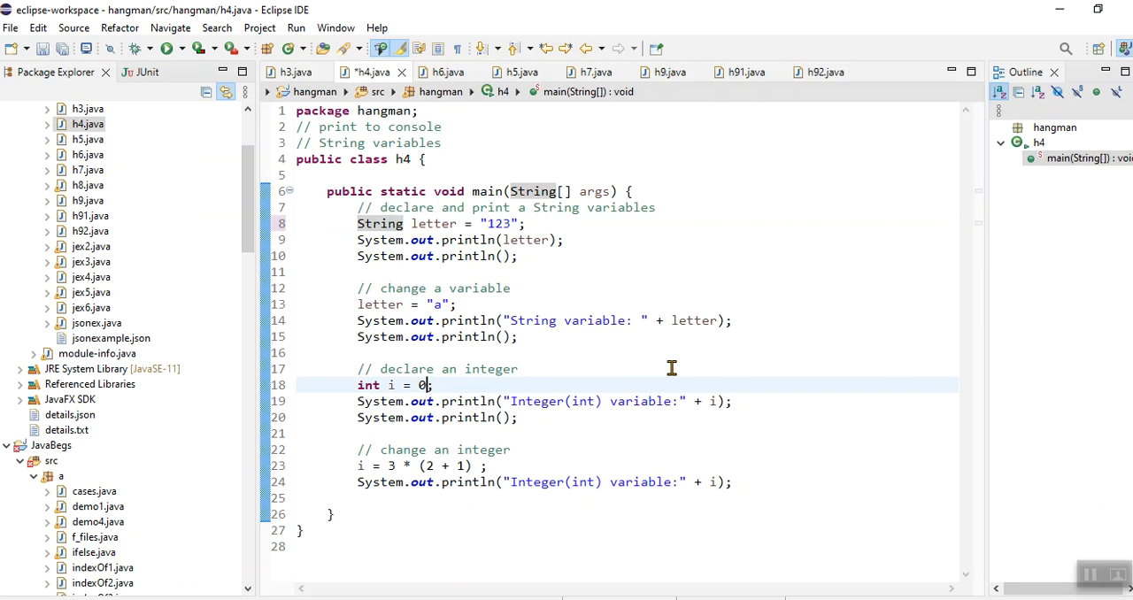
mouse_move(699, 397)
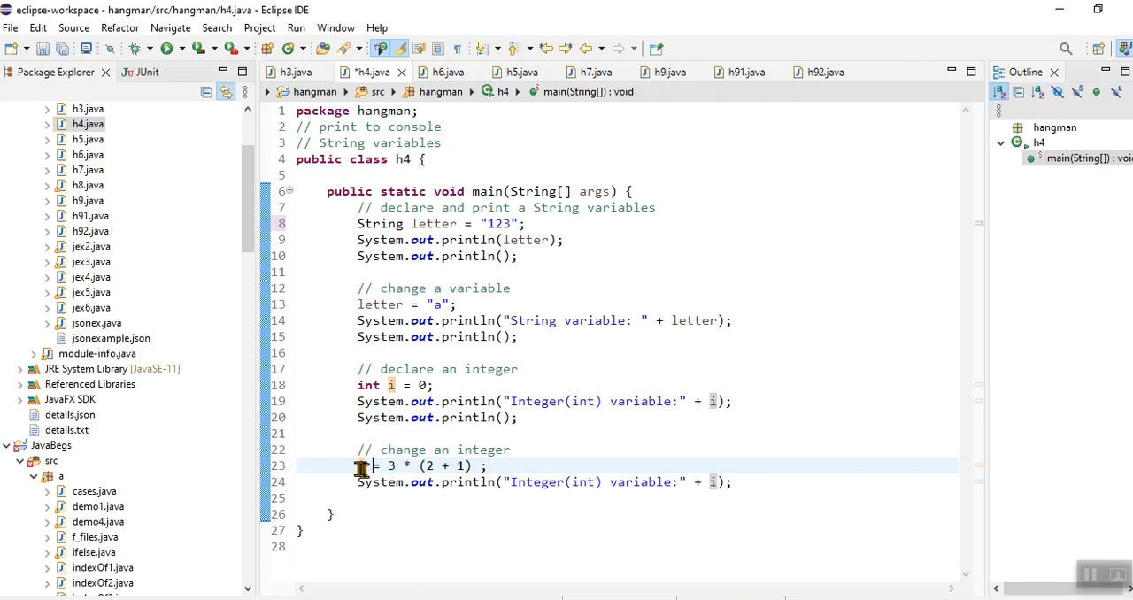
mouse_move(365, 466)
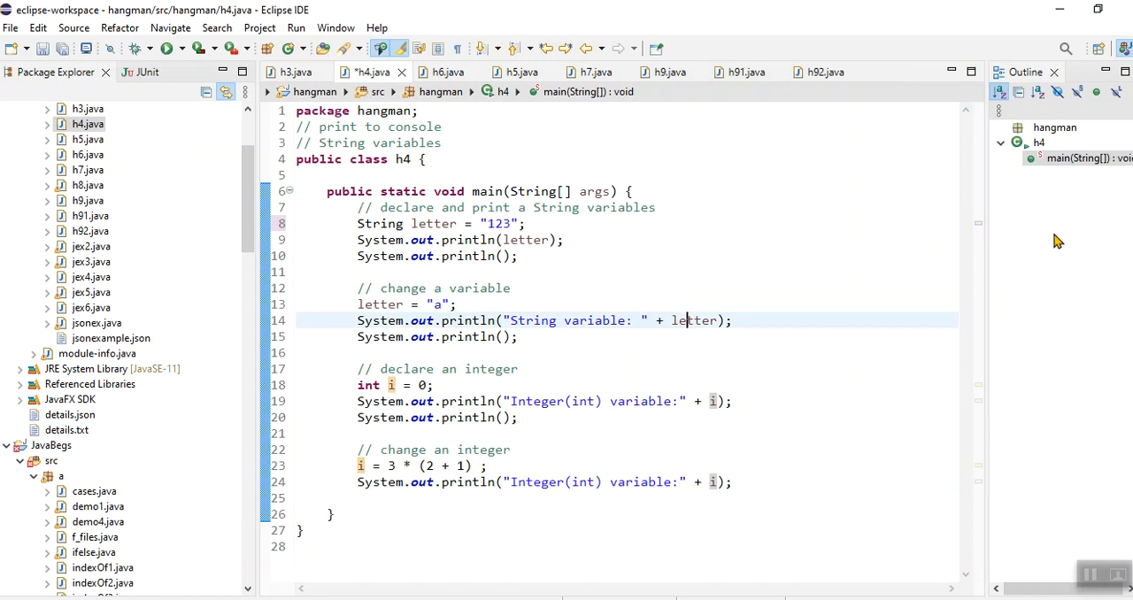
- Run h4 to print String variable: a and integers 0 and 9 in the Console
left_click(200, 49)
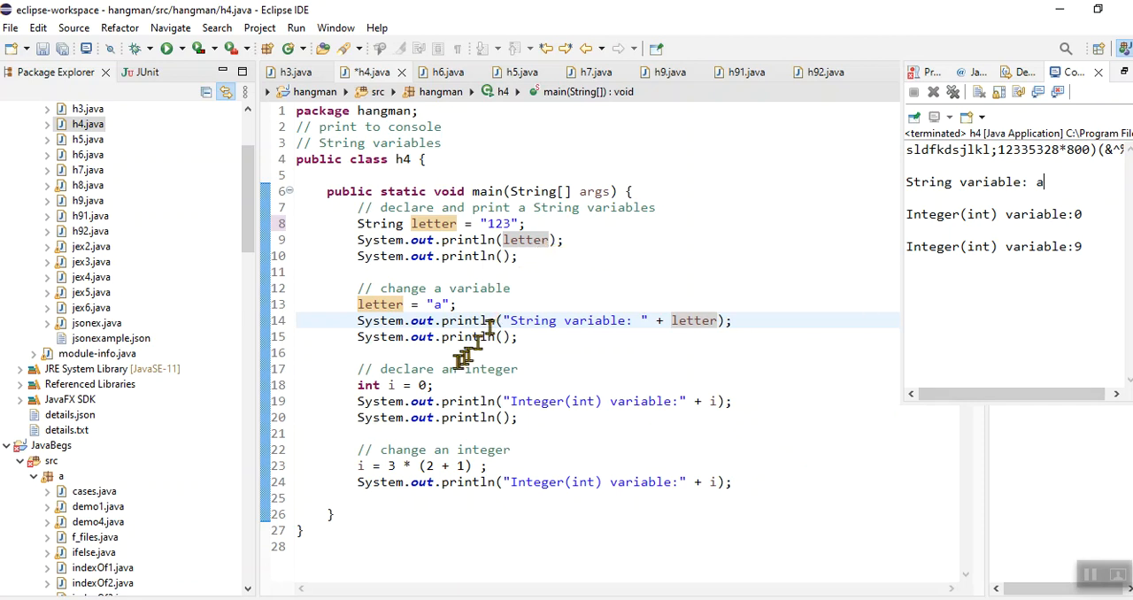
mouse_move(733, 467)
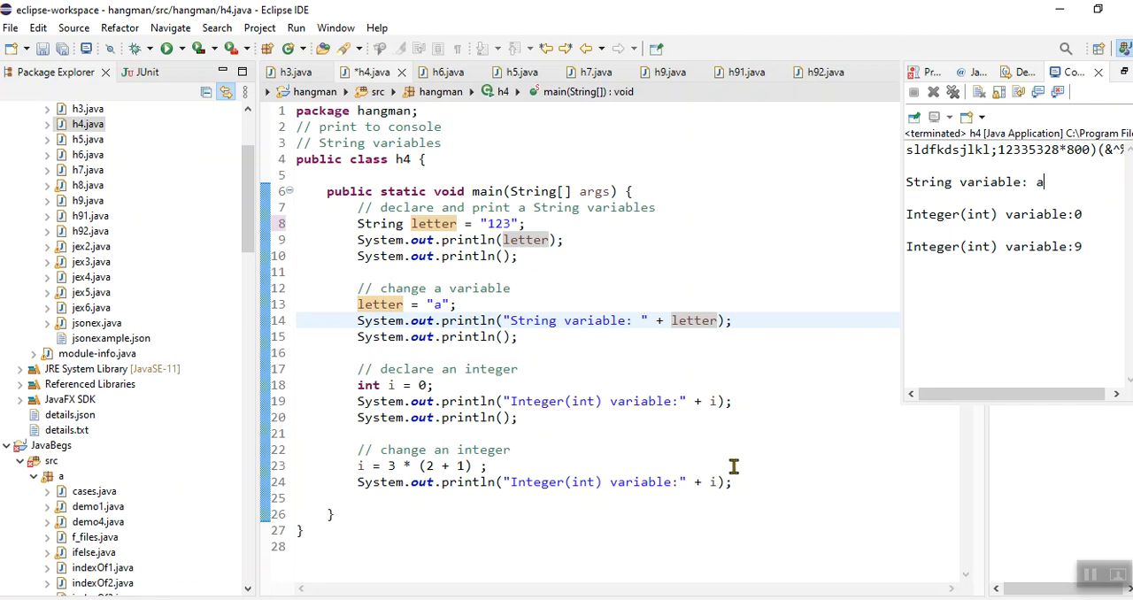